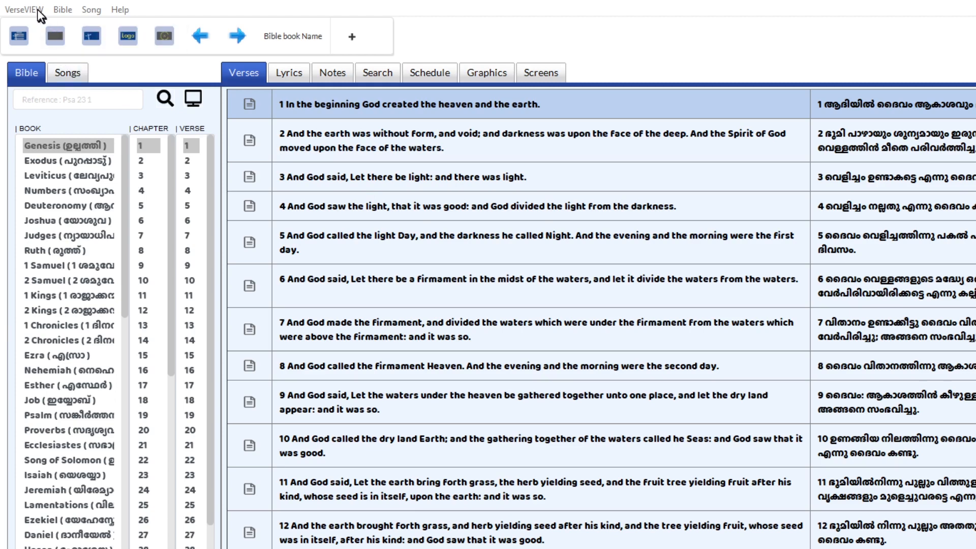
# Bring up the Remote VerseVIEW dialog showing 127.0.0.1, port 50000, remote disabled
pyautogui.click(23, 9)
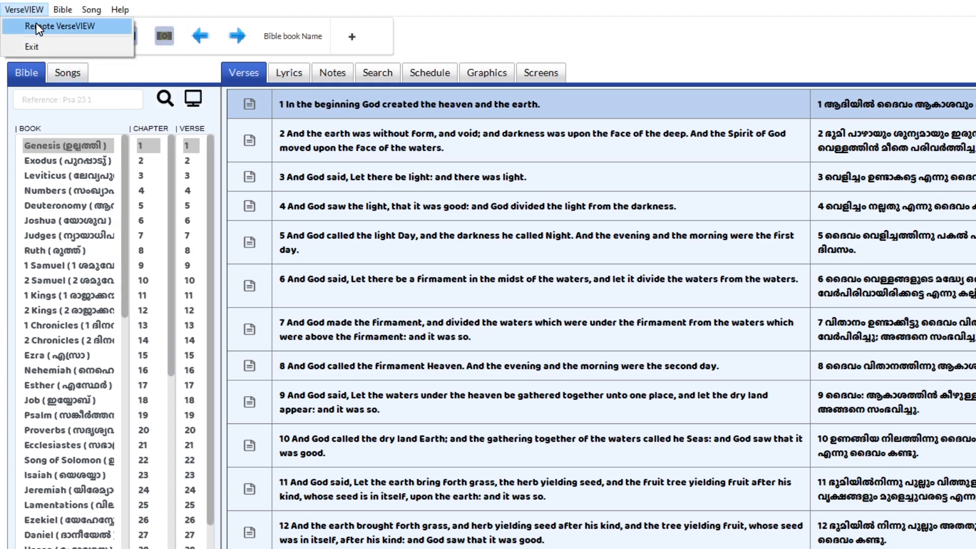
pyautogui.click(61, 27)
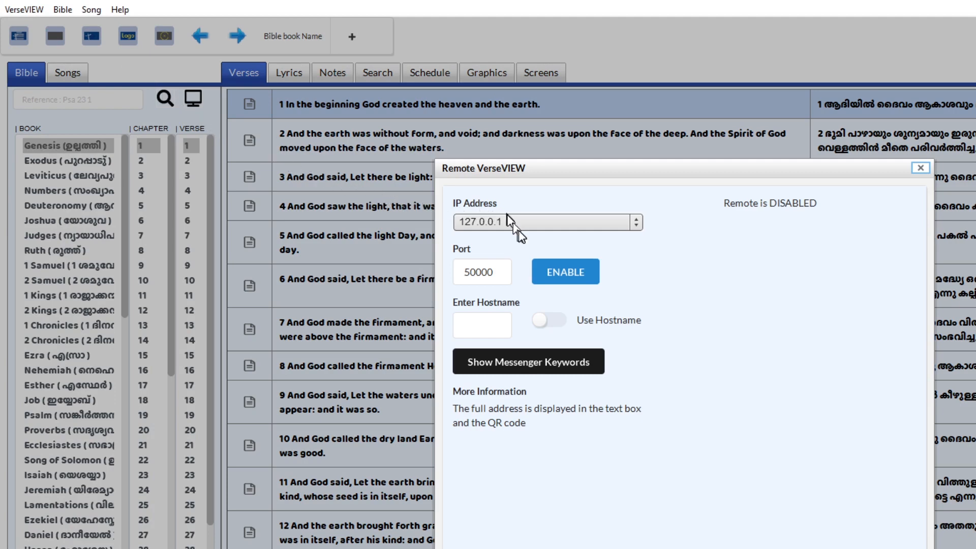
pyautogui.moveTo(519, 226)
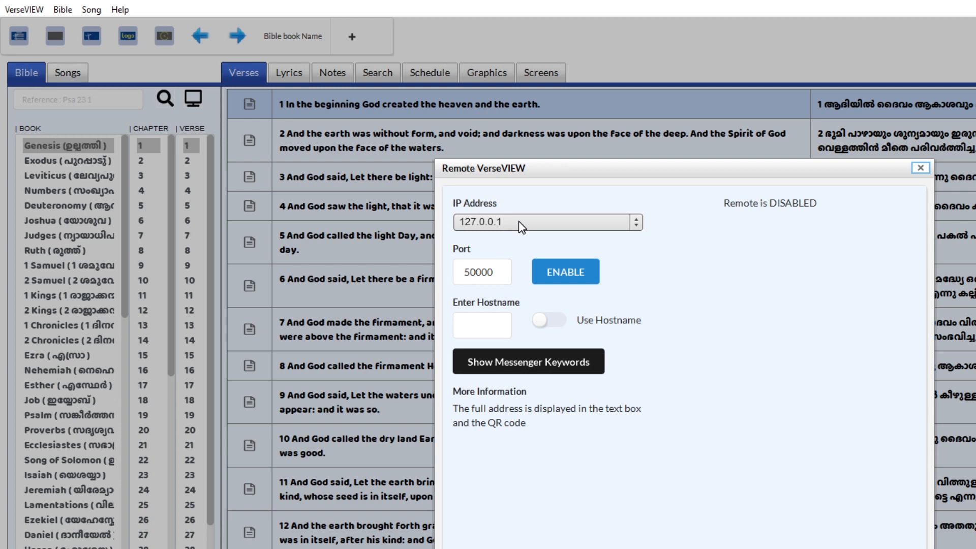
pyautogui.moveTo(564, 271)
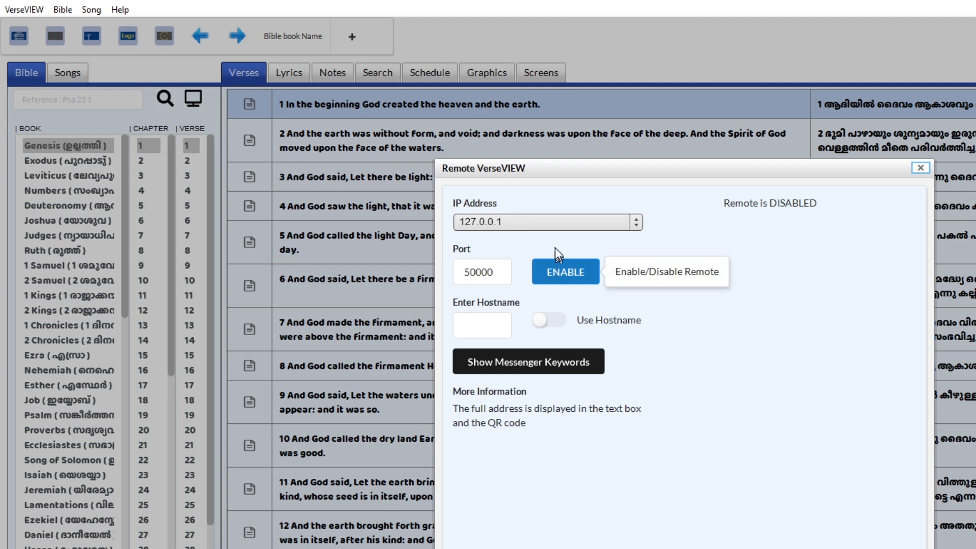
# Enable remote access on 127.0.0.1:50000 and choose Control as the remote link
pyautogui.click(547, 223)
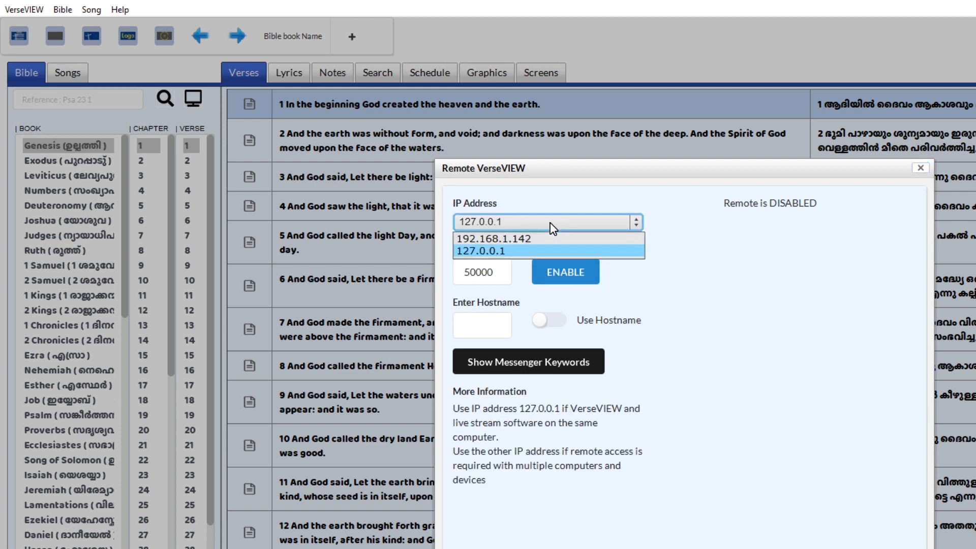
pyautogui.moveTo(548, 238)
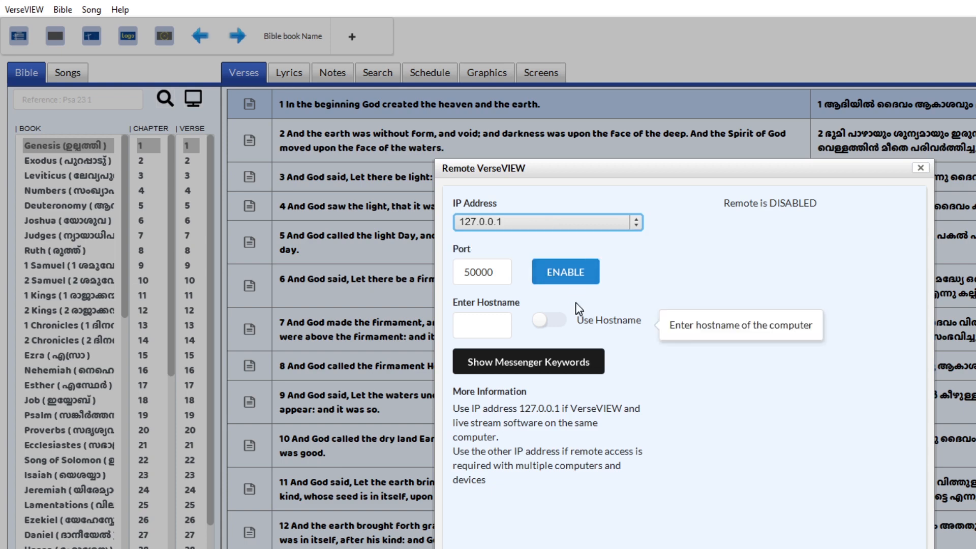
pyautogui.click(565, 273)
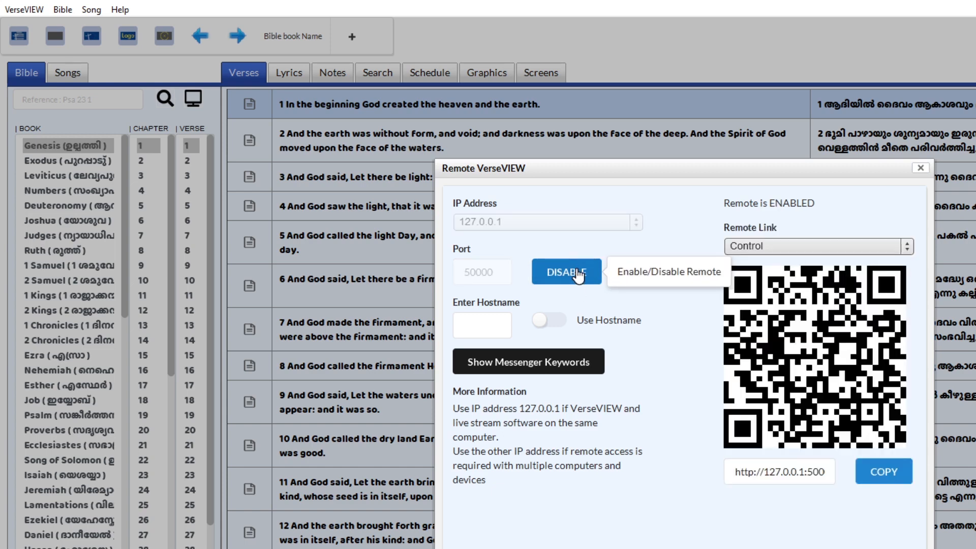
pyautogui.click(817, 246)
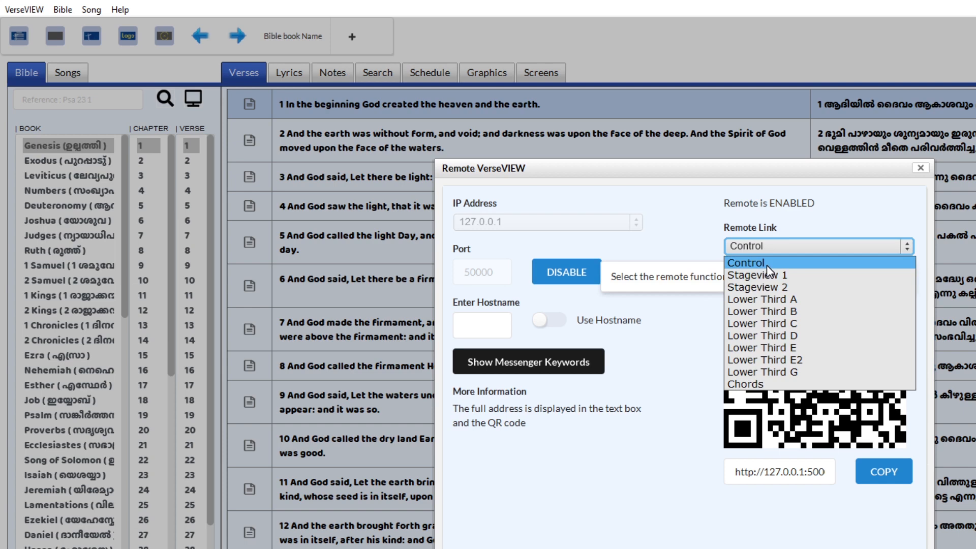
pyautogui.click(744, 262)
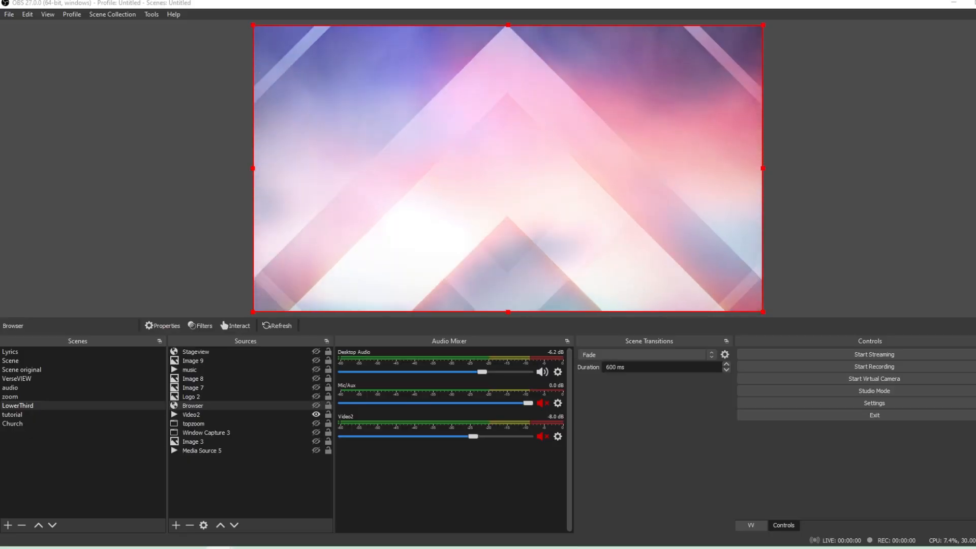
# Deselect the sources and bring up the View menu for docks
pyautogui.click(201, 450)
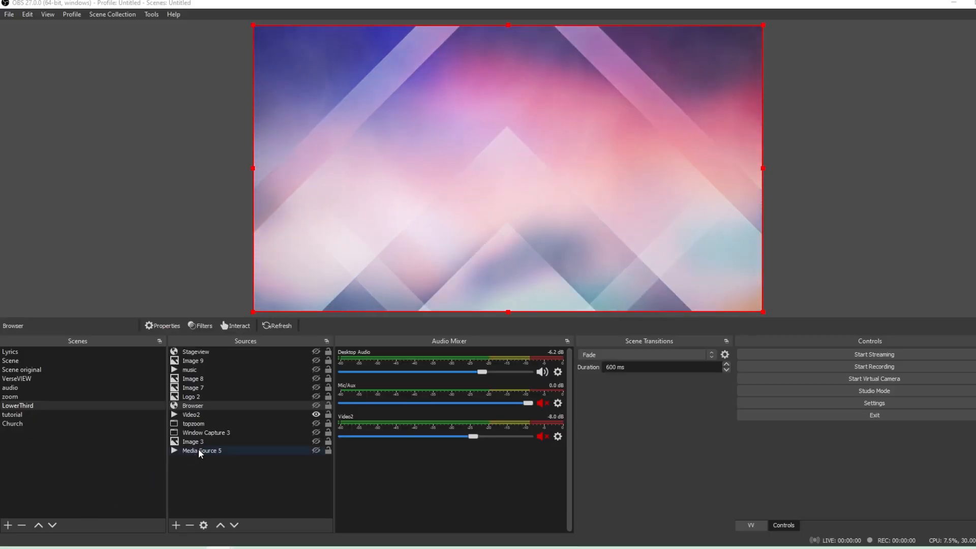
pyautogui.click(48, 13)
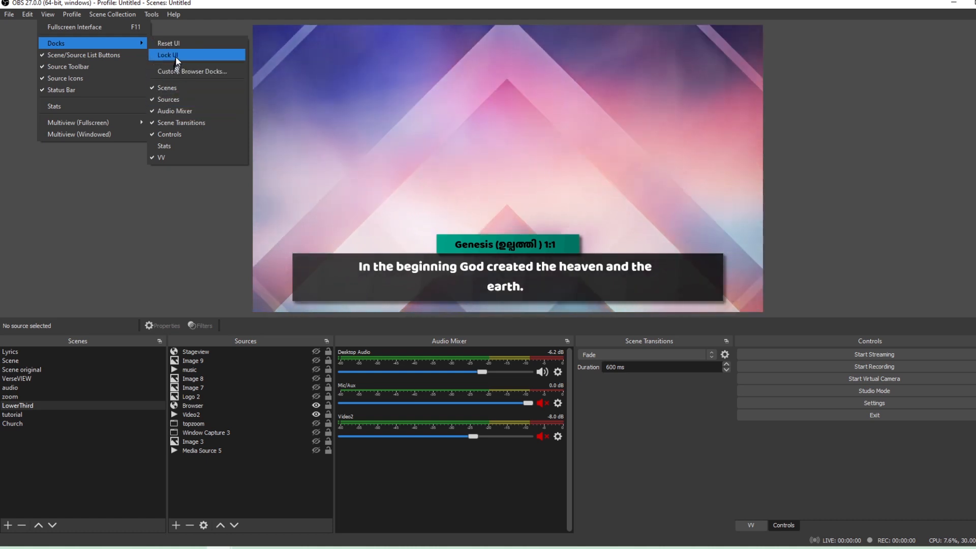
pyautogui.click(192, 71)
pyautogui.write('VerseVIEW Con')
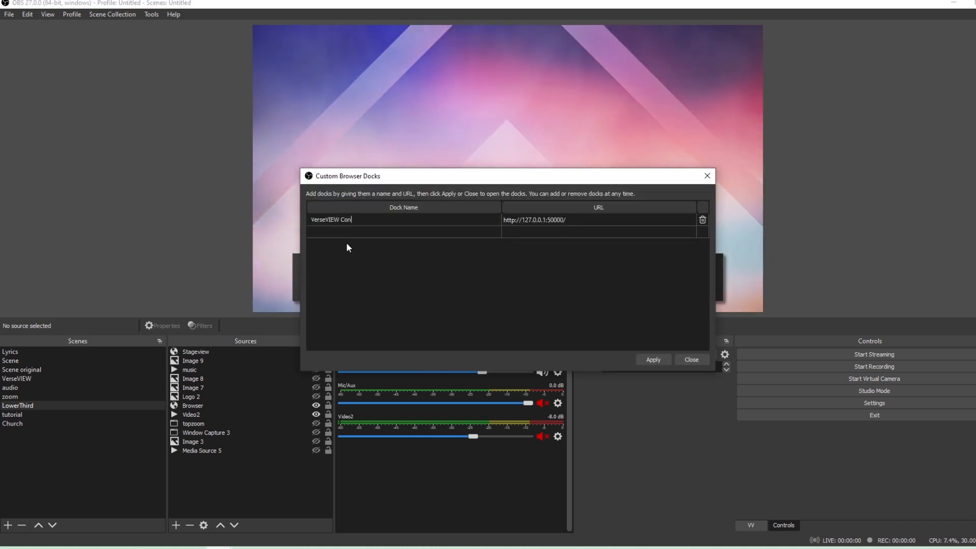
pyautogui.write('trol')
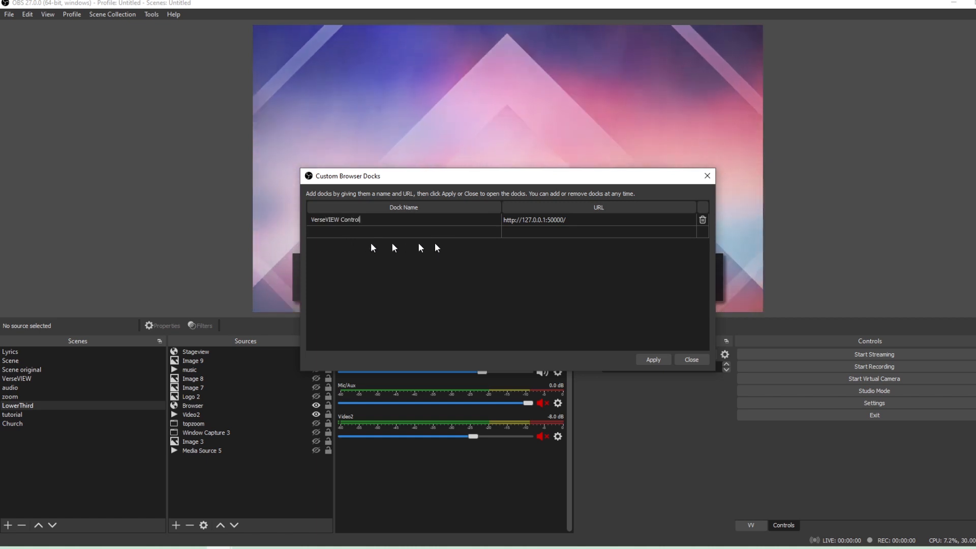
pyautogui.tripleClick(536, 220)
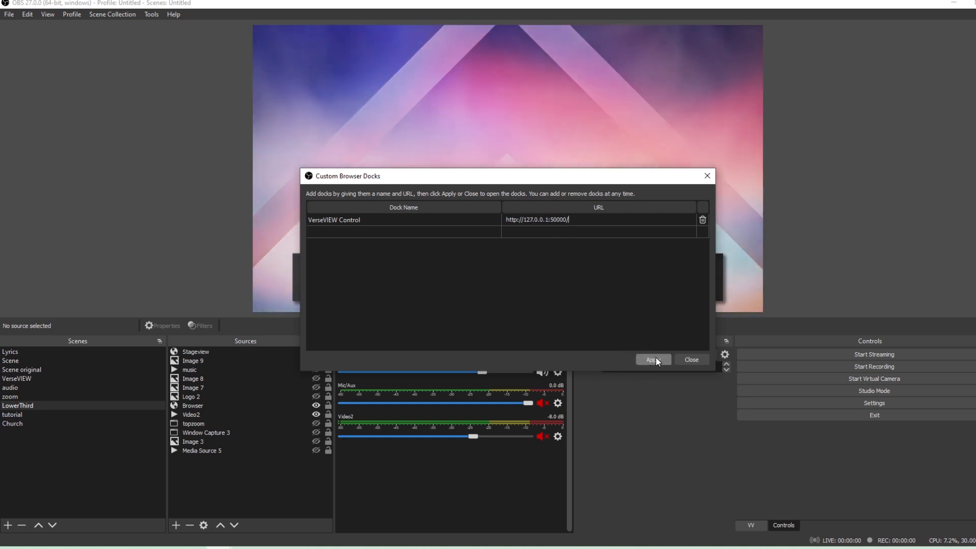
pyautogui.click(653, 358)
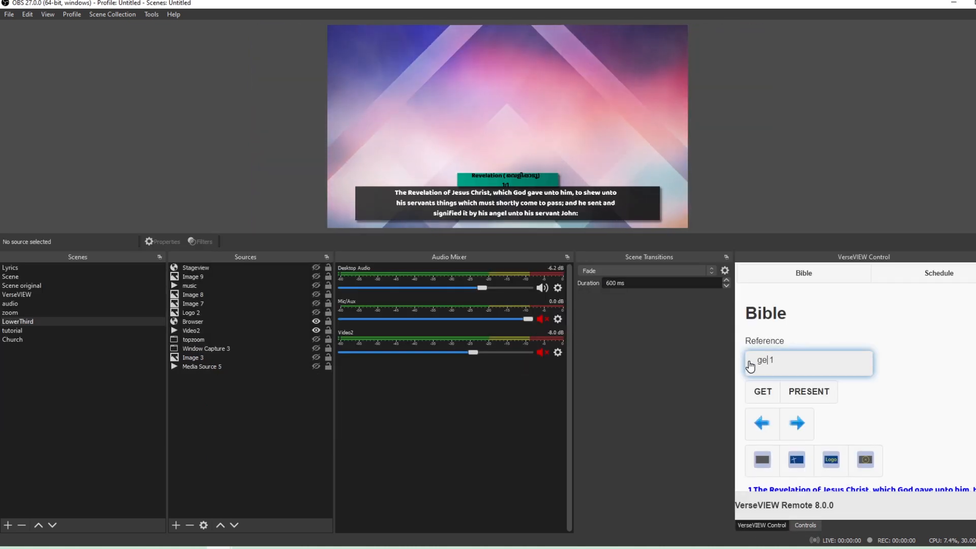
# Fetch Genesis 1 with reference 'gen 1' and show Genesis 1:4 on the lower third
pyautogui.write('gen 1')
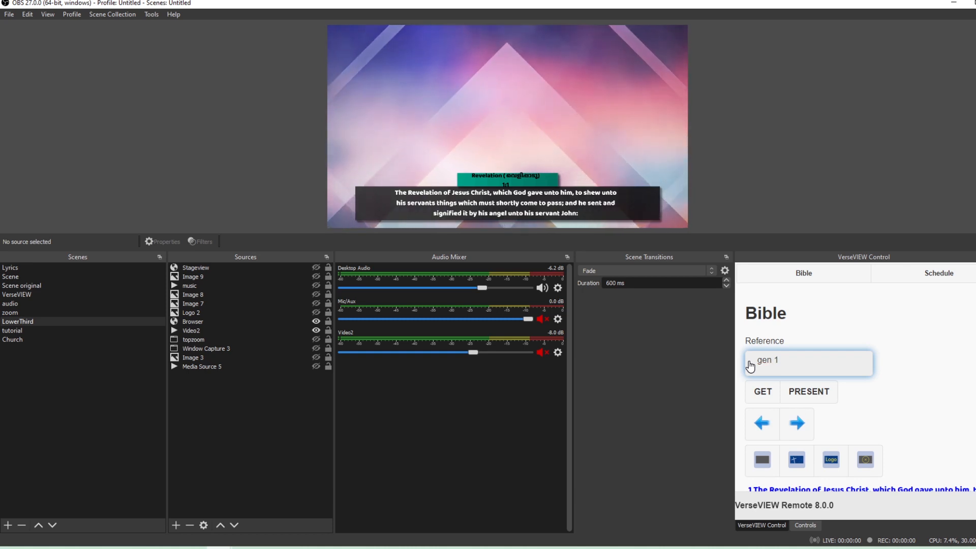
pyautogui.click(762, 391)
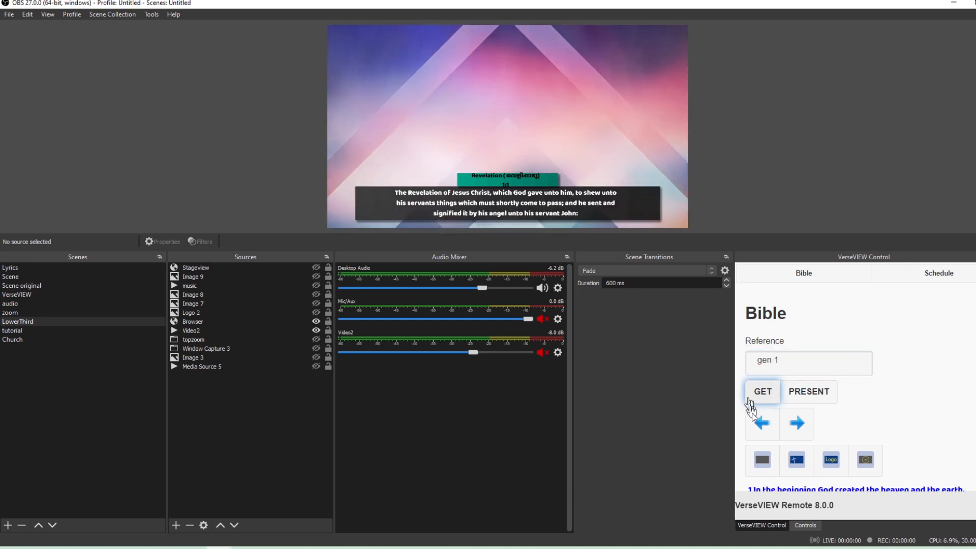
pyautogui.click(761, 391)
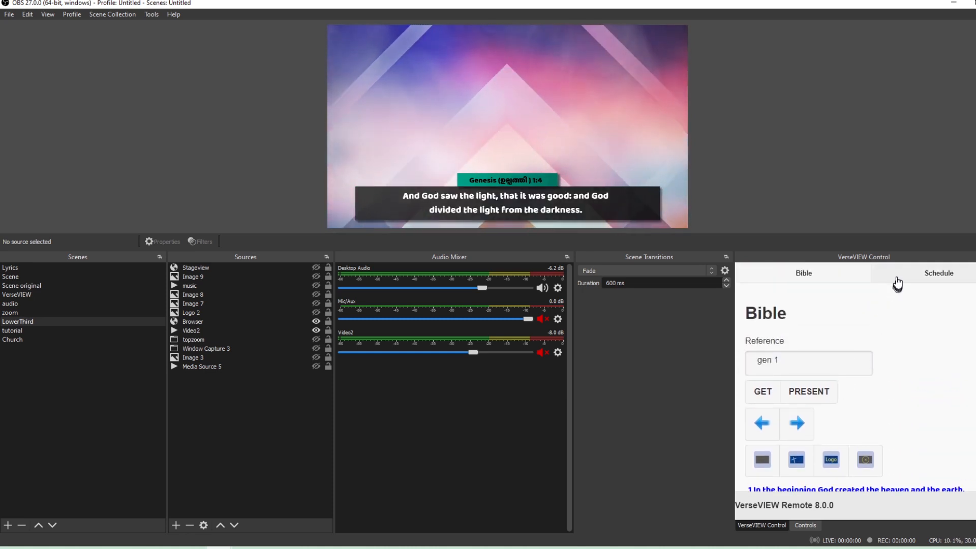
# From the schedule, pick the song Nandi nandi en daivame and load its lyrics
pyautogui.click(938, 272)
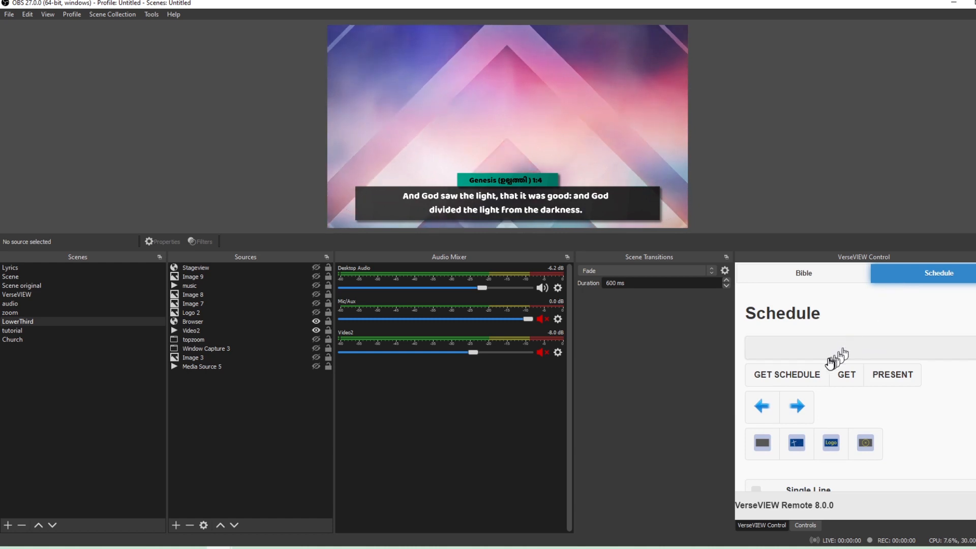
pyautogui.click(786, 374)
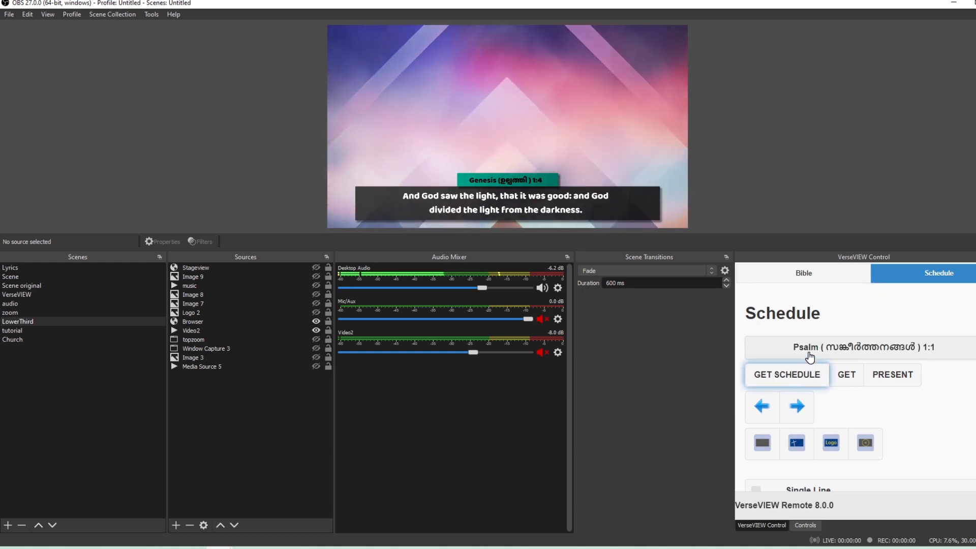
pyautogui.click(785, 374)
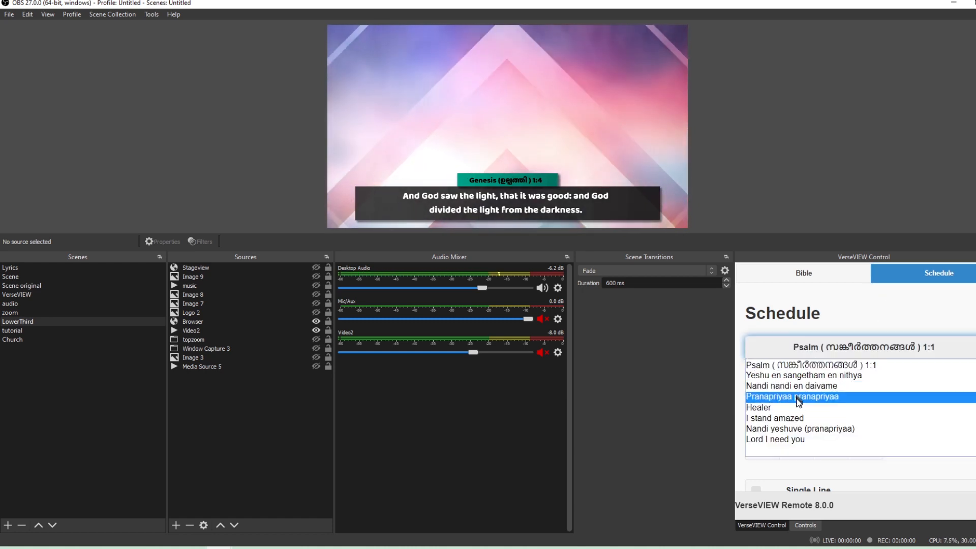
pyautogui.click(774, 418)
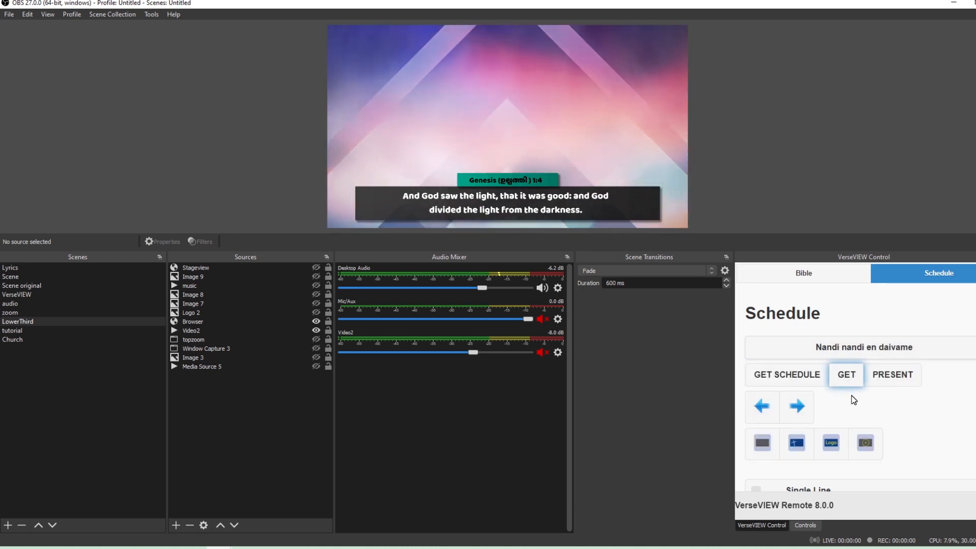
pyautogui.click(846, 374)
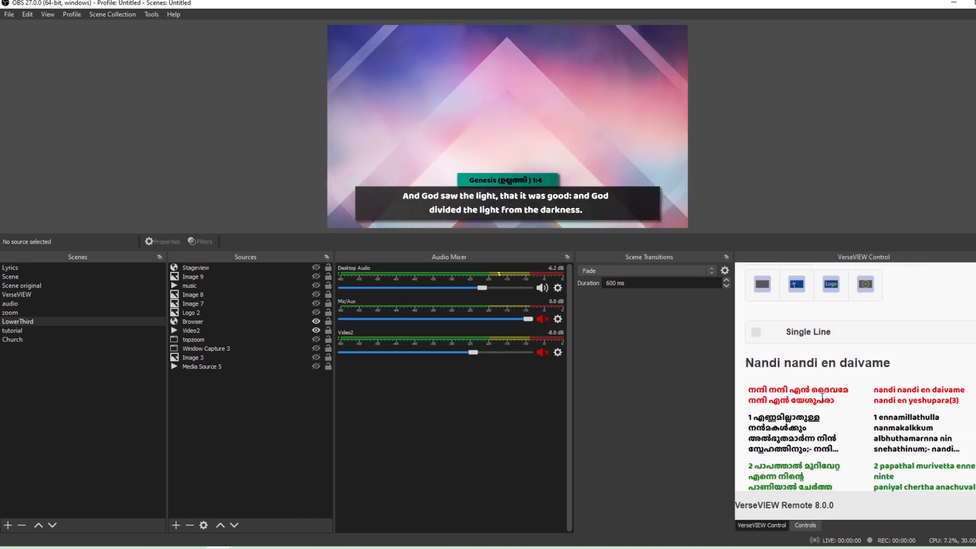